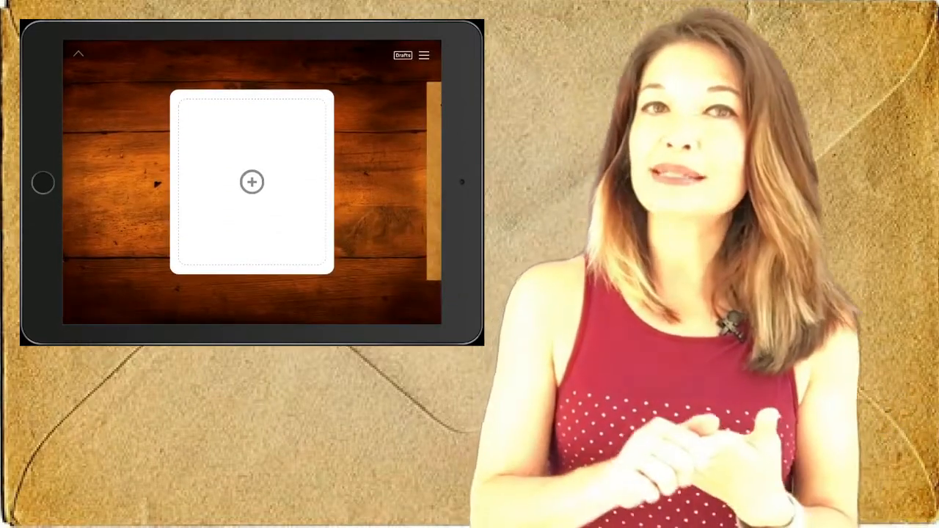
Start a new card and choose the Greeting Cards type to reach the design gallery.
{"action": "left_click", "coordinate": [253, 182]}
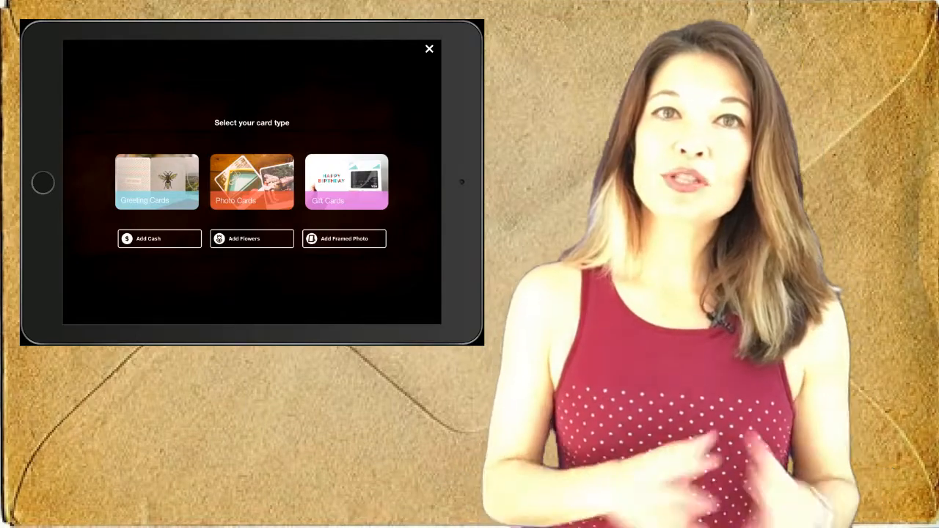
{"action": "left_click", "coordinate": [155, 182]}
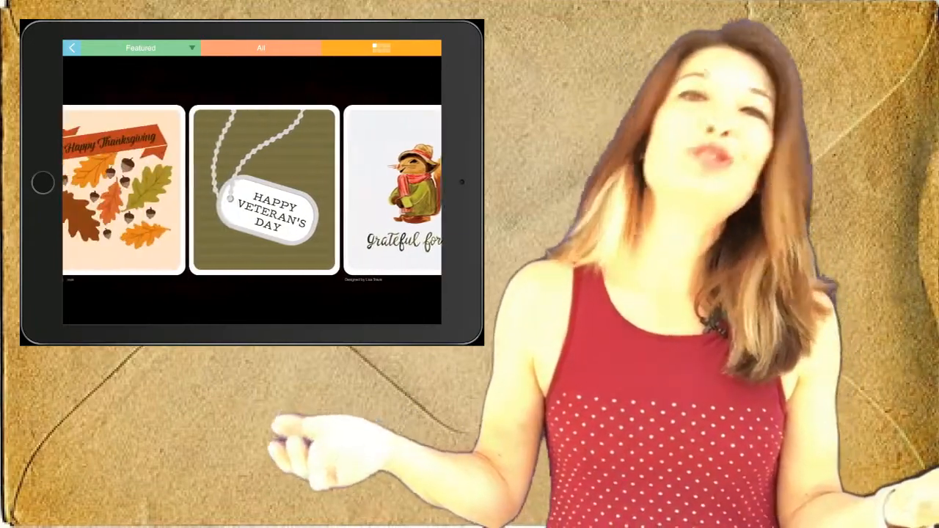
Switch the Featured gallery to another design category from the category list.
{"action": "left_click", "coordinate": [141, 47]}
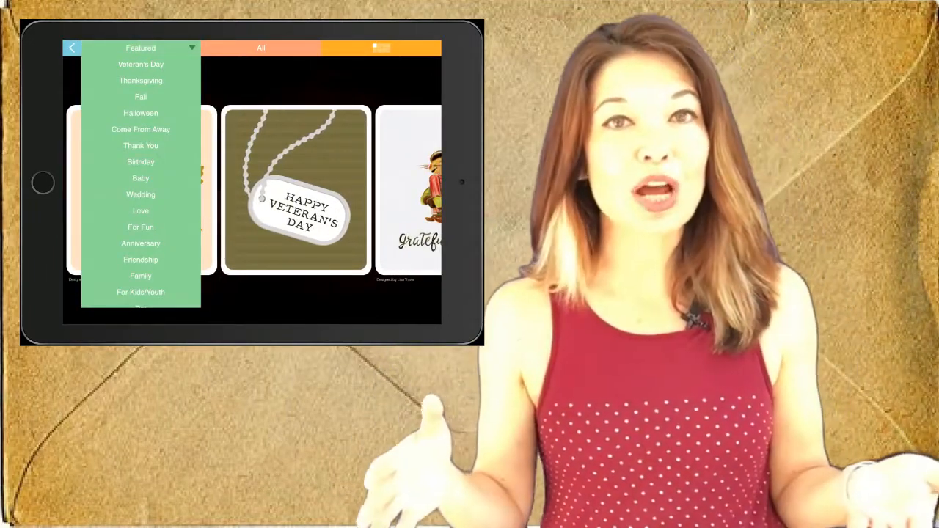
{"action": "left_click", "coordinate": [141, 161]}
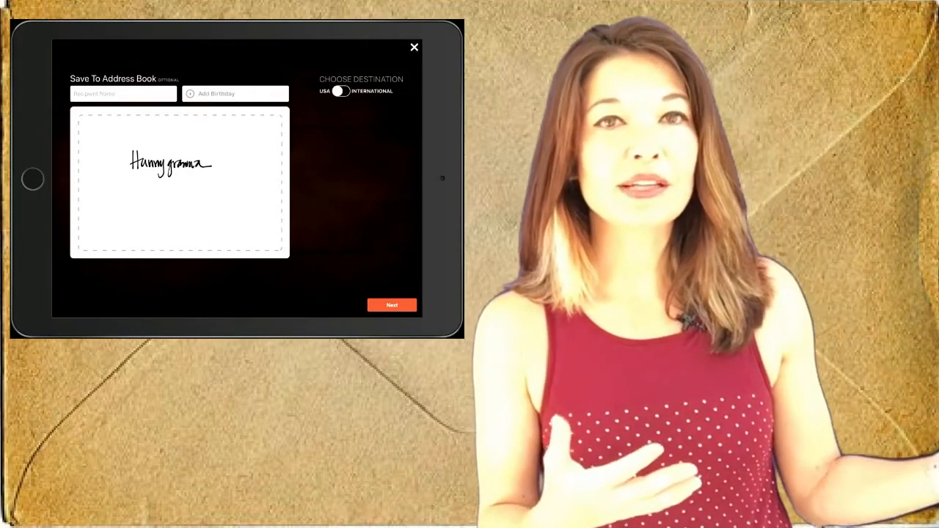
Confirm grandma's handwritten mailing address for the envelope.
{"action": "left_click", "coordinate": [392, 304]}
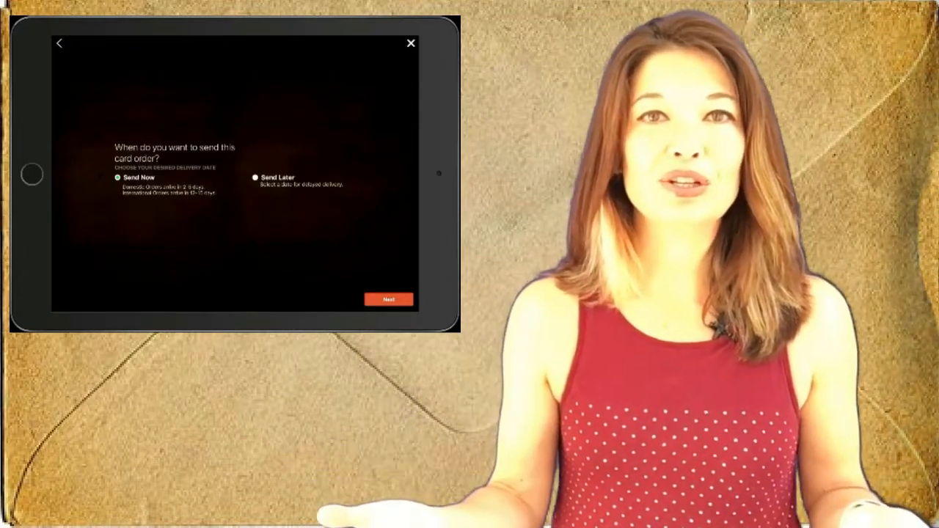
Proceed to the 'When do you want to send this card order?' screen.
{"action": "left_click", "coordinate": [411, 43]}
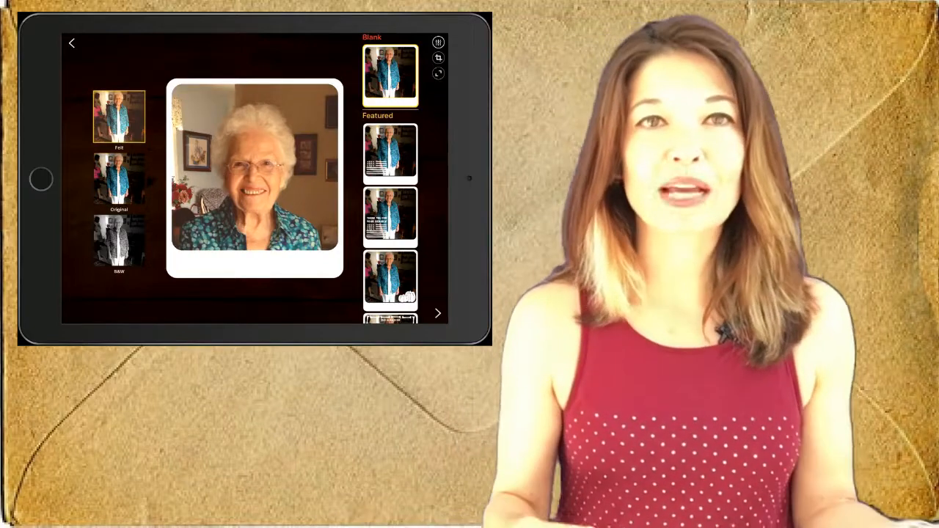
Try the Mono filter on grandma's photo, then restore its original colours.
{"action": "left_click", "coordinate": [119, 242]}
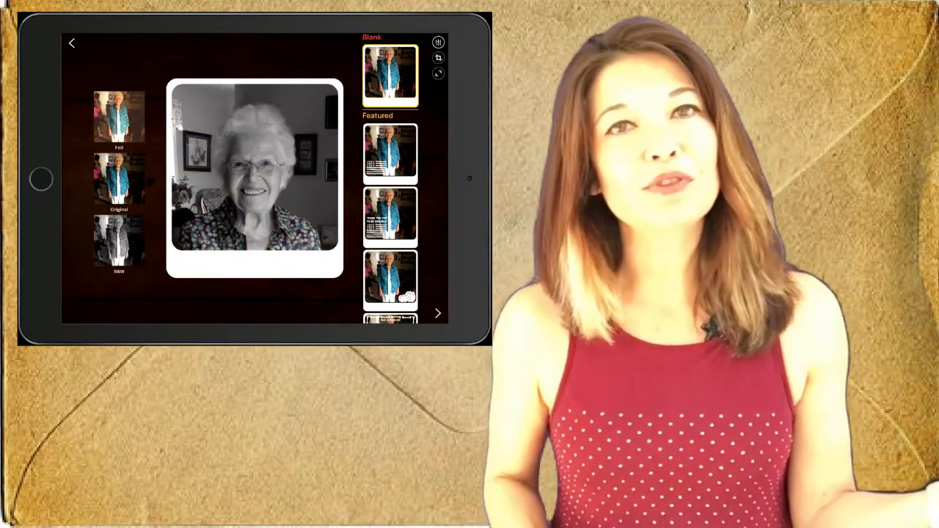
{"action": "left_click", "coordinate": [119, 116]}
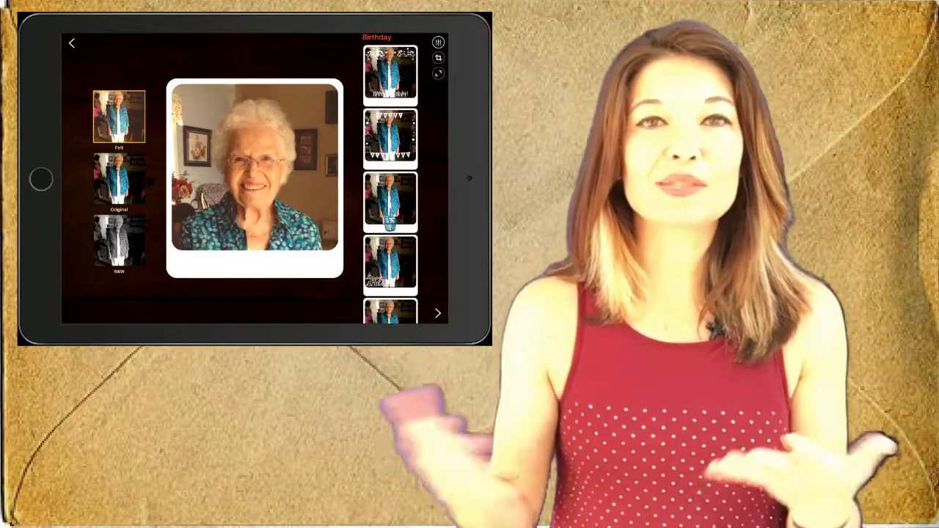
Choose a birthday-themed design for grandma's photo card.
{"action": "left_click", "coordinate": [390, 138]}
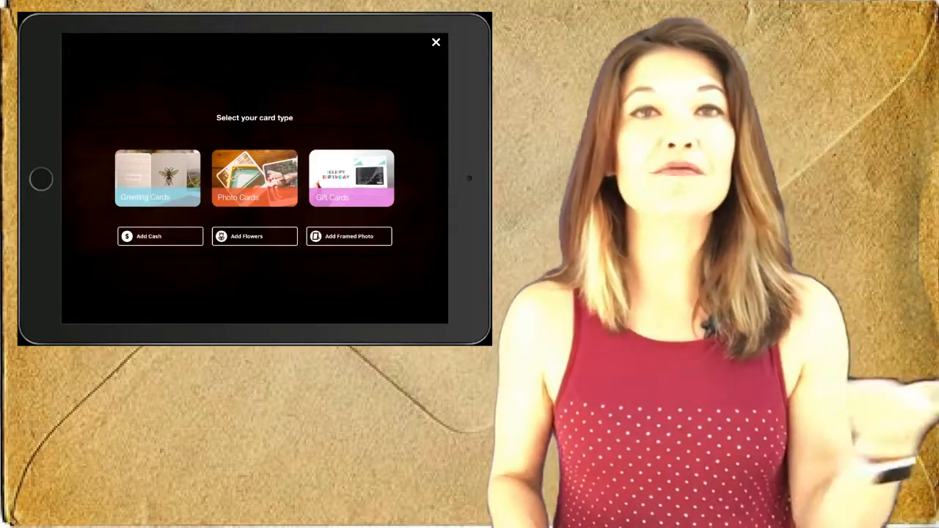
Show the framed photo add-ons and browse the 5x7 and 8x8 black matte options.
{"action": "left_click", "coordinate": [350, 177]}
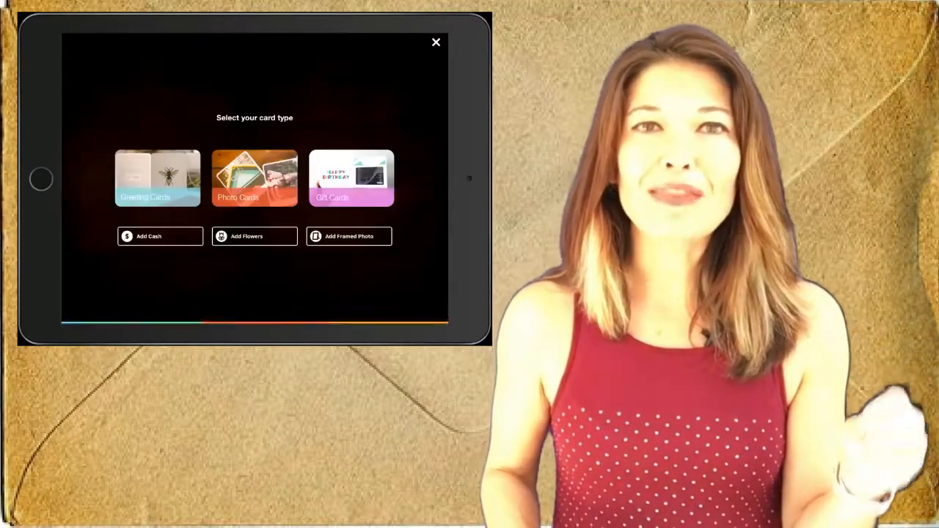
{"action": "left_click", "coordinate": [160, 236]}
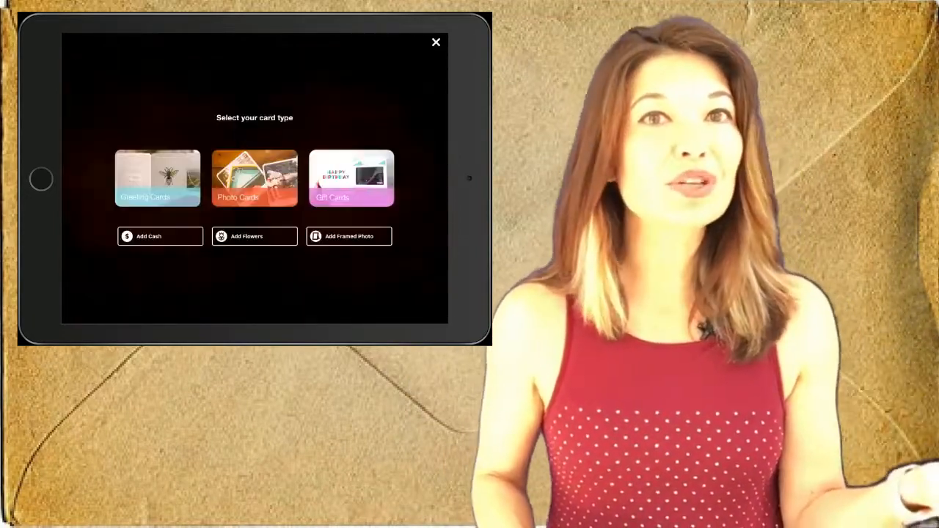
{"action": "left_click", "coordinate": [256, 237]}
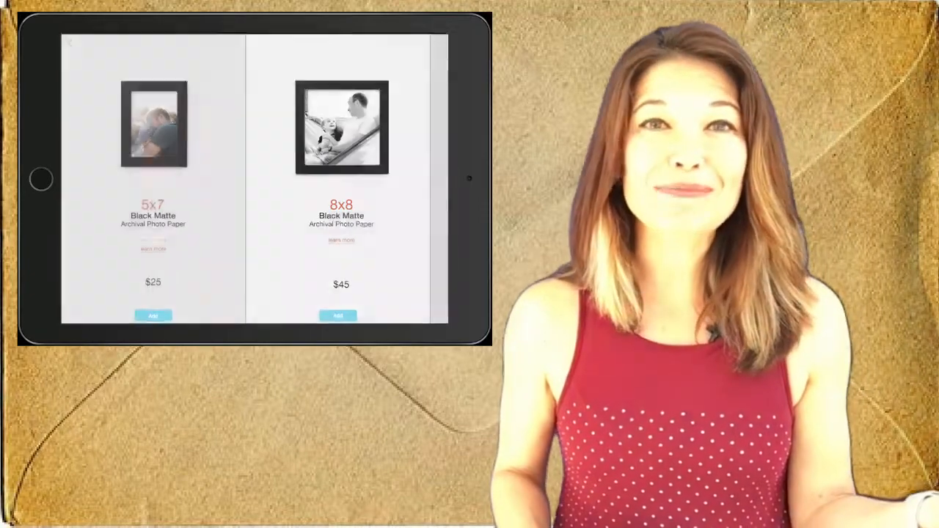
{"action": "scroll", "scroll_direction": "left", "scroll_amount": 3}
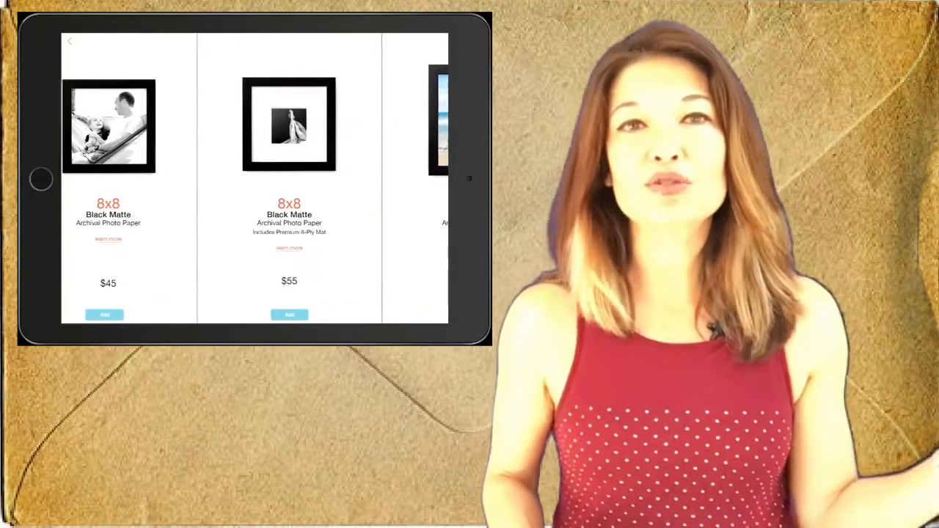